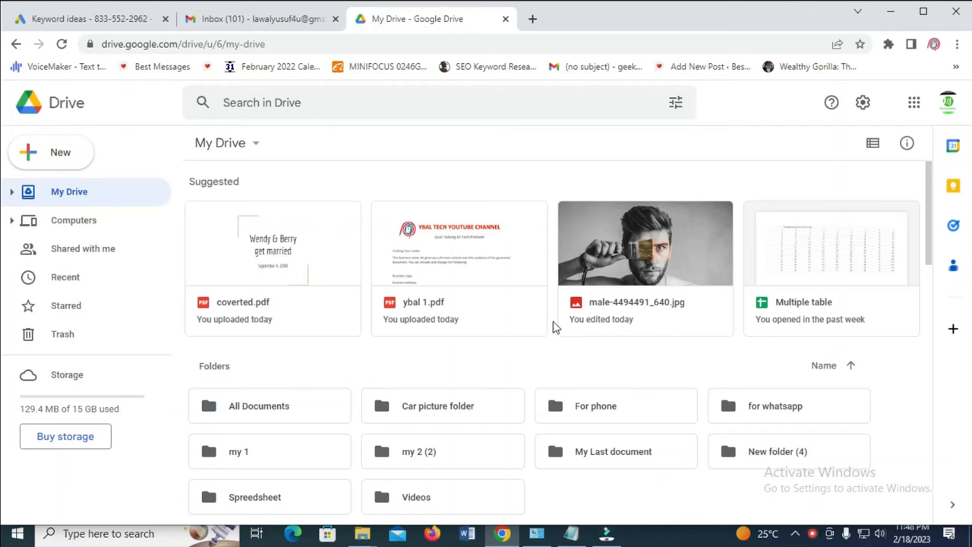
mouse_move(638, 319)
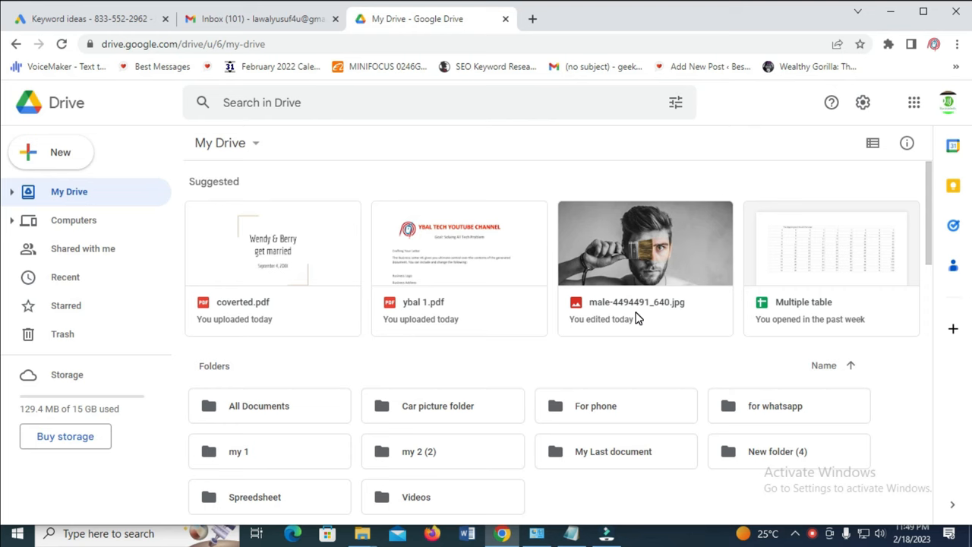
mouse_move(118, 333)
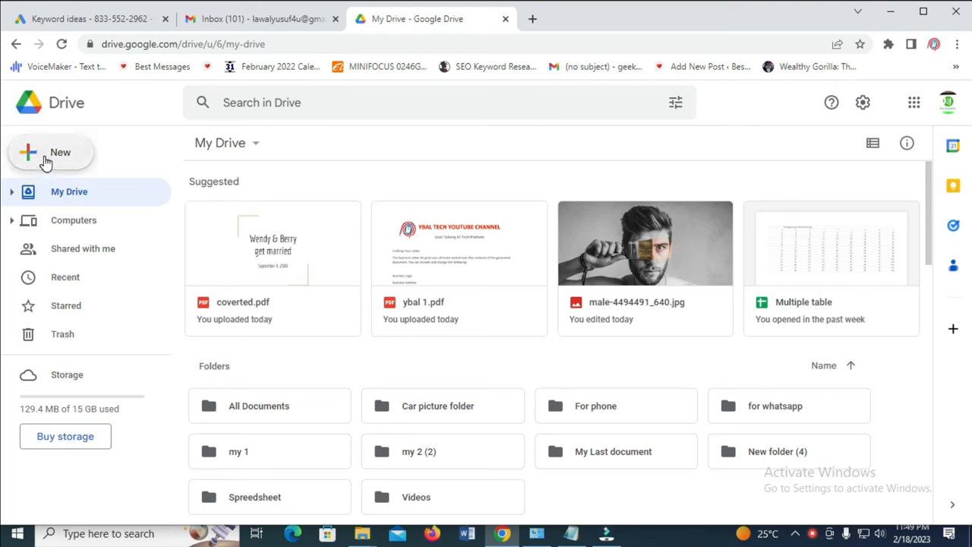
mouse_move(62, 157)
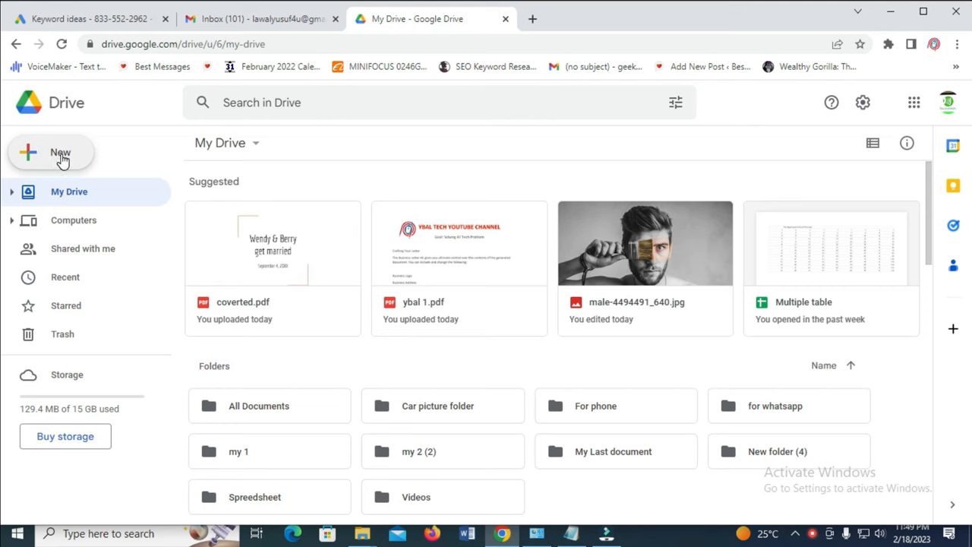
- Create a new folder named 'Audio' in My Drive via New > New folder
click(53, 152)
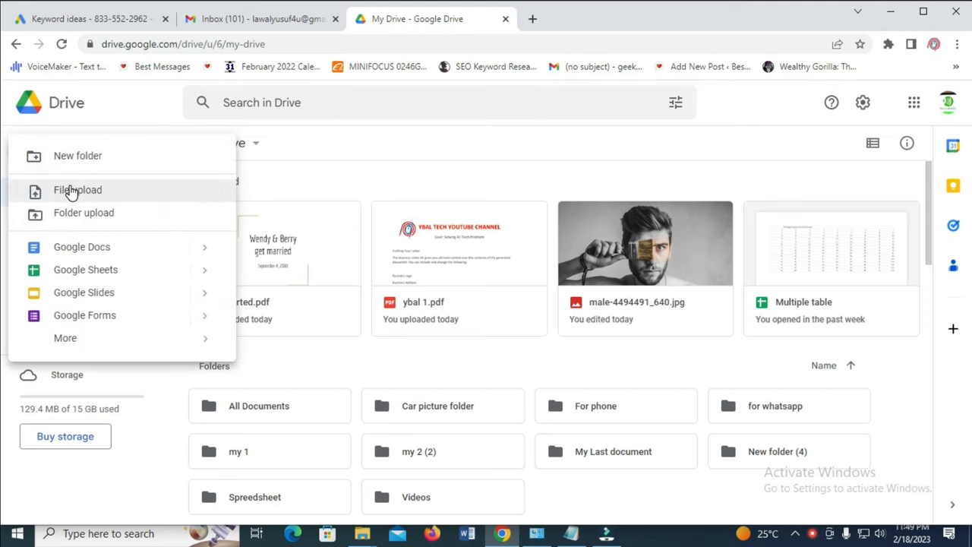
mouse_move(106, 160)
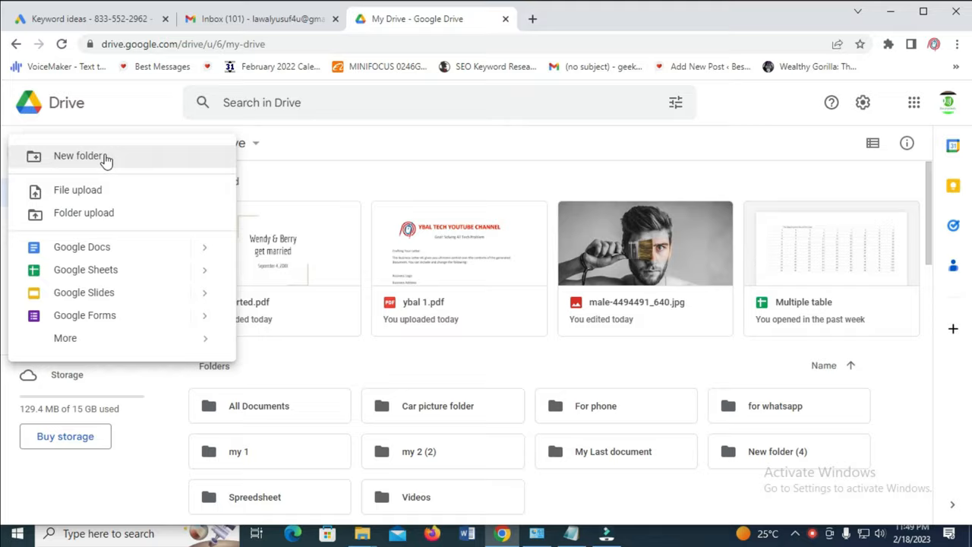
click(79, 155)
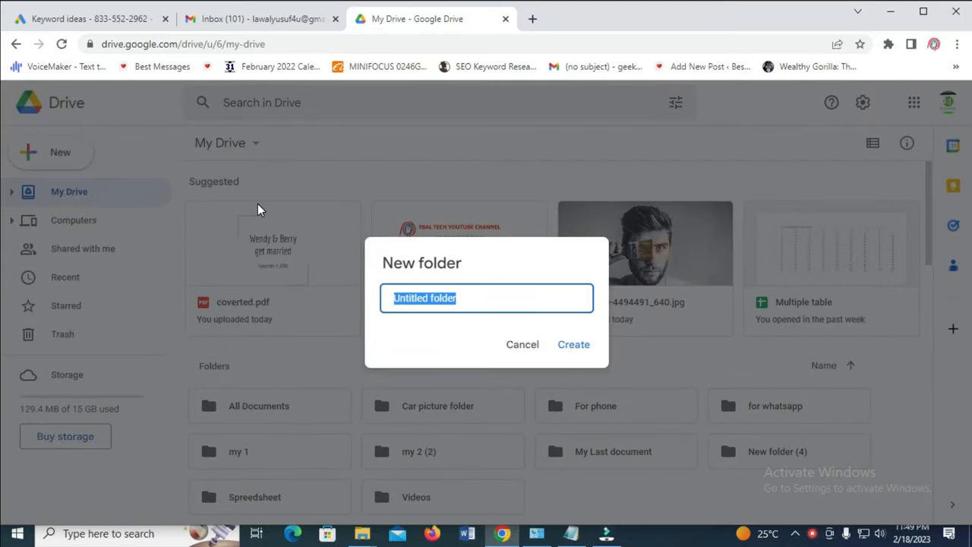
text(Audi)
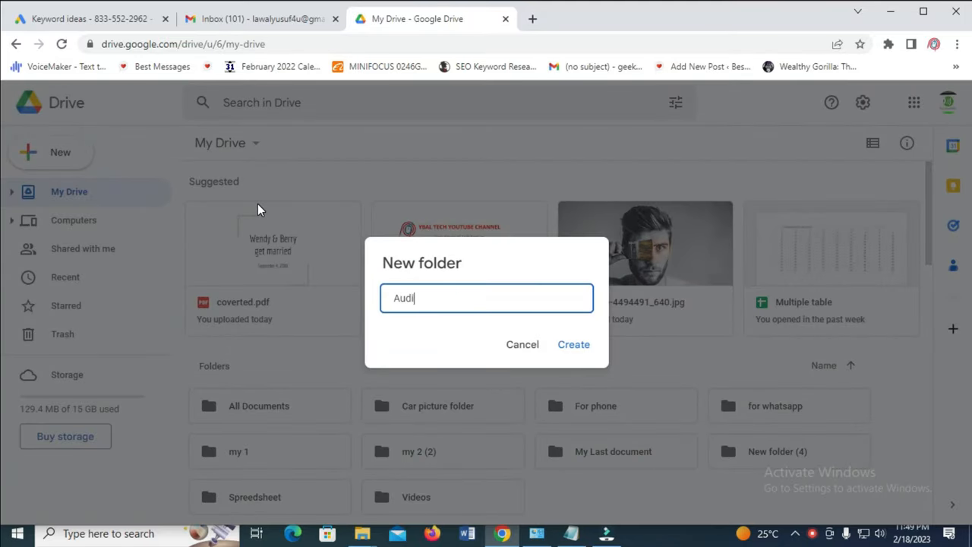
text(o)
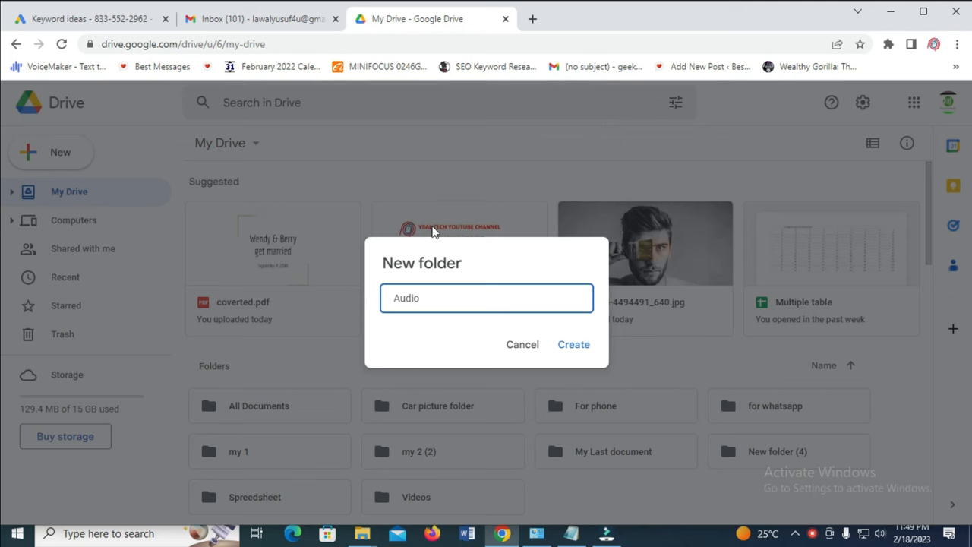
click(574, 344)
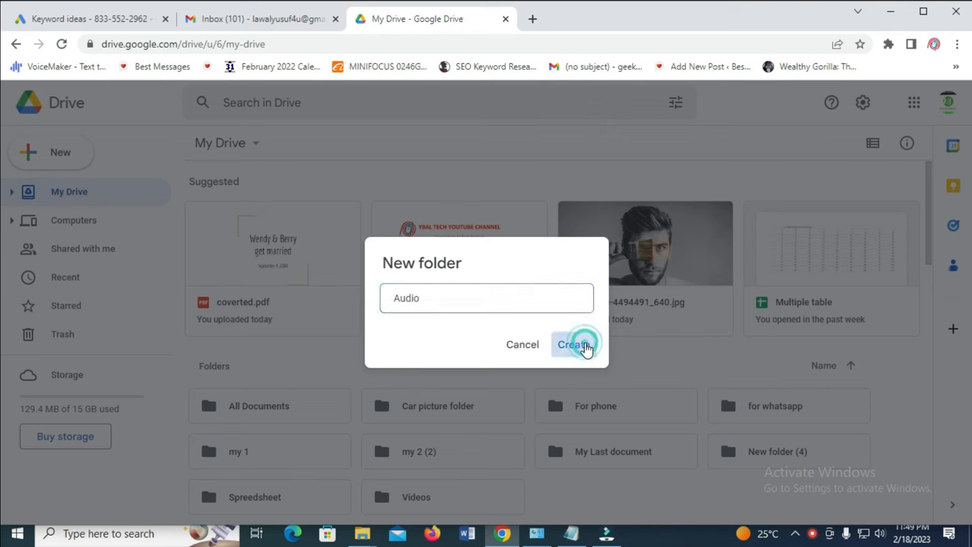
click(574, 344)
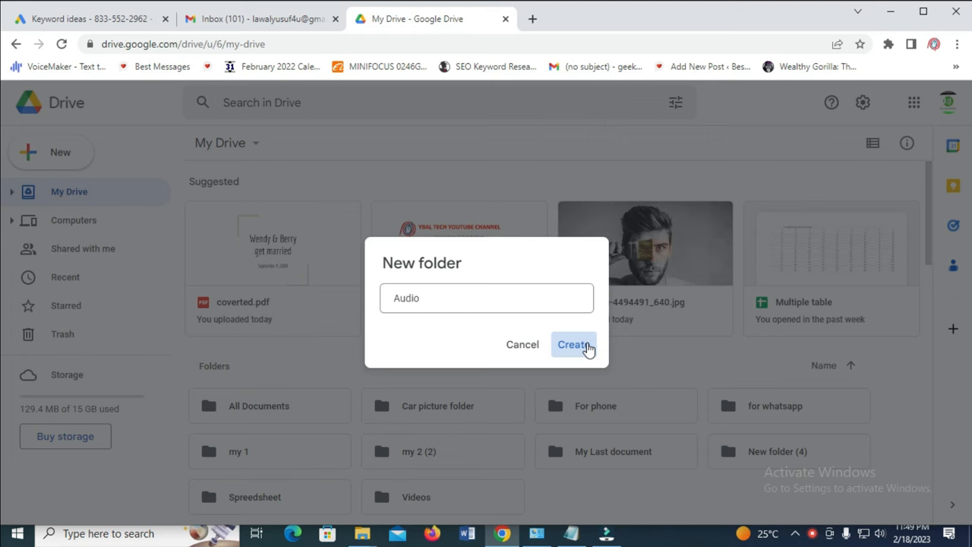
- Confirm the Audio folder and open it from the expanded My Drive list
click(574, 344)
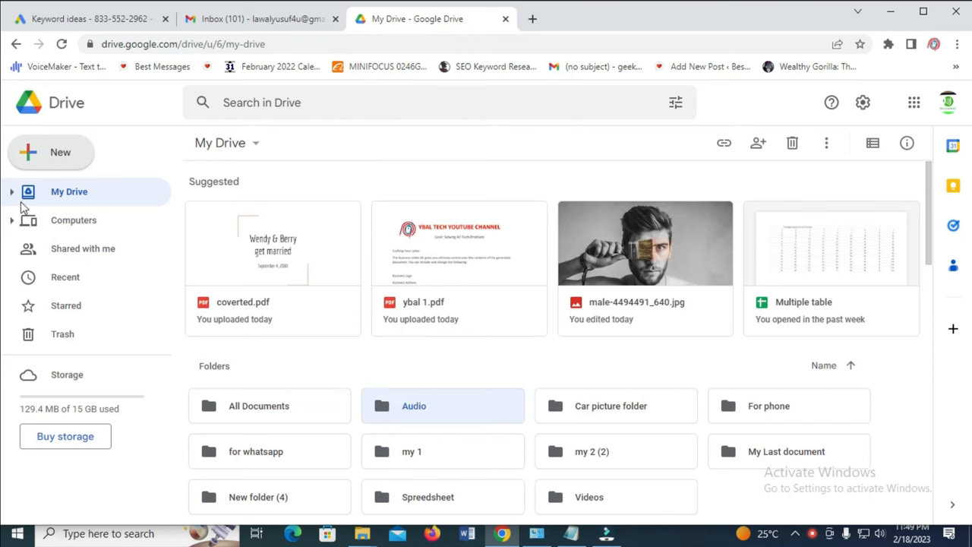
mouse_move(43, 197)
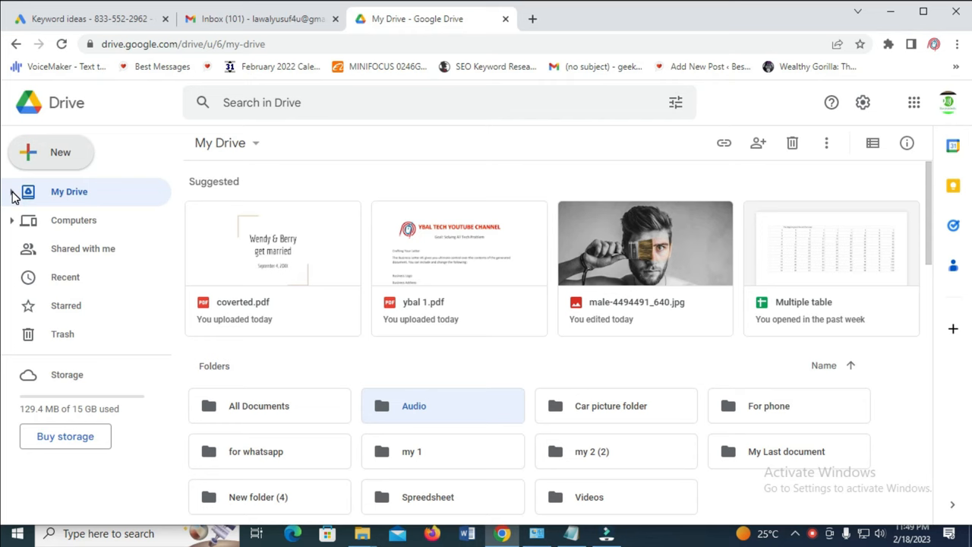
click(12, 191)
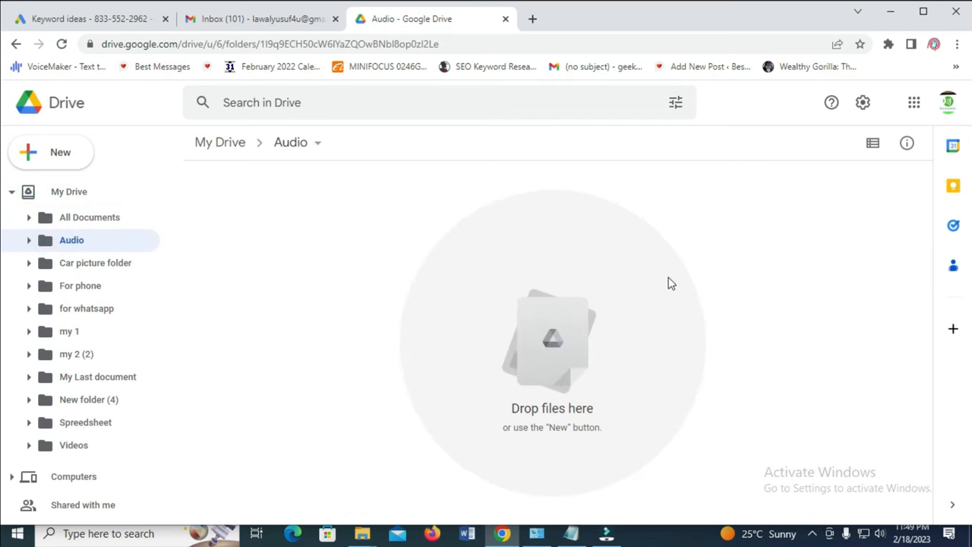
mouse_move(222, 217)
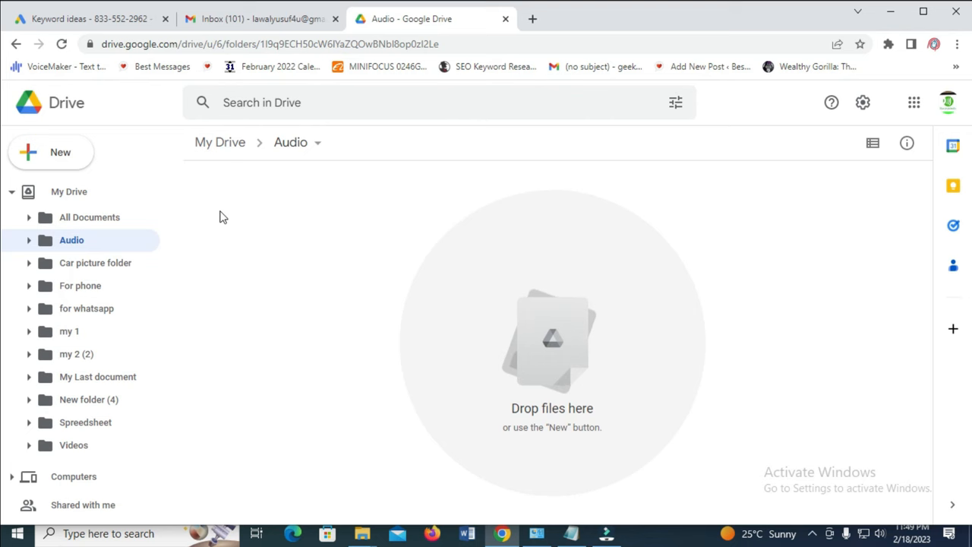
mouse_move(513, 270)
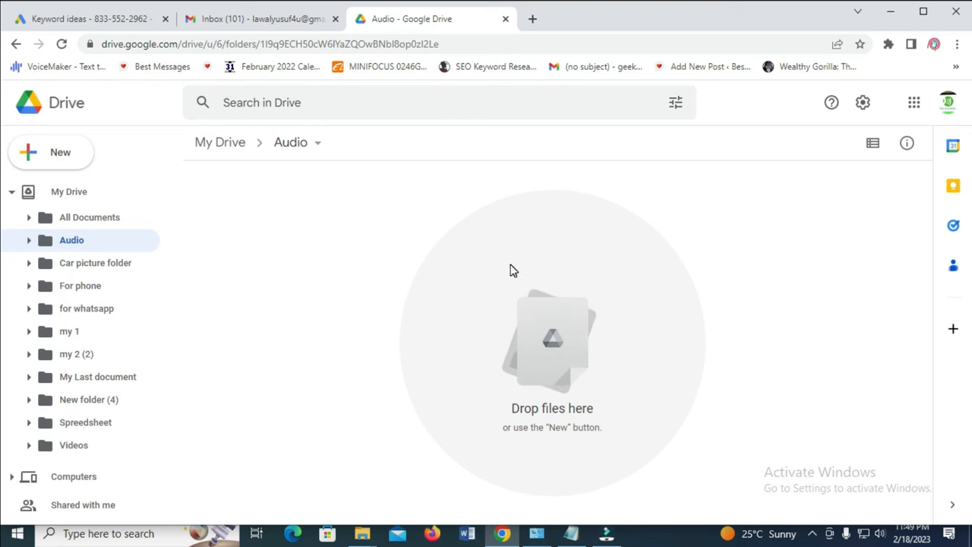
mouse_move(316, 178)
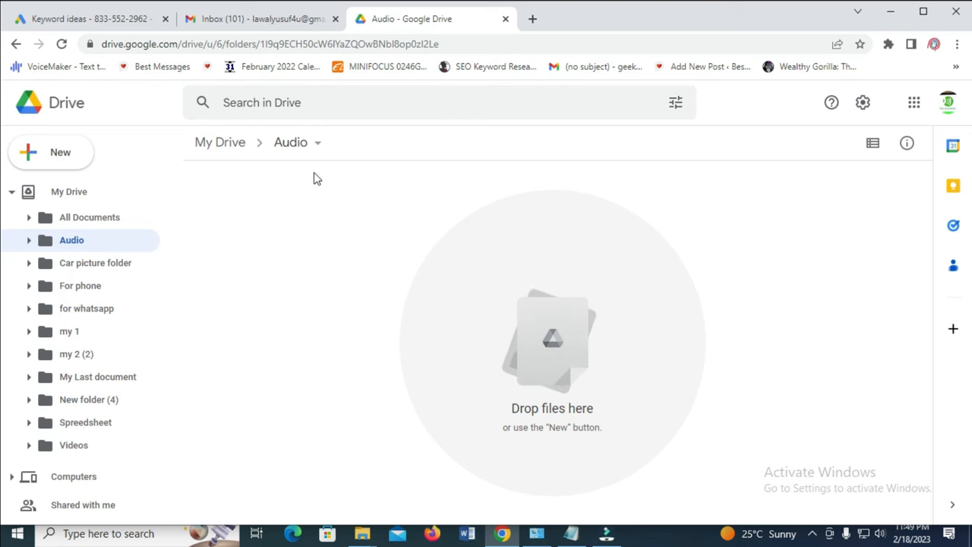
mouse_move(61, 151)
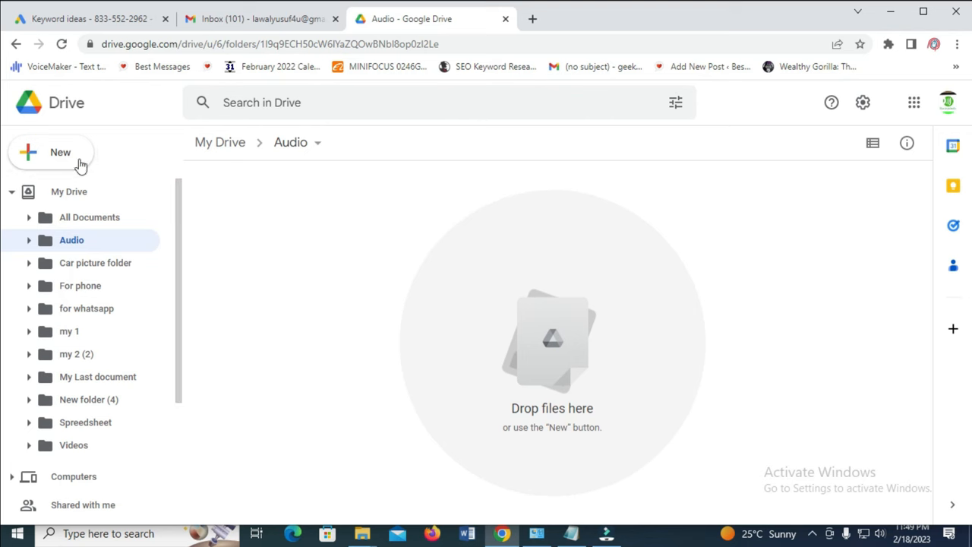
- Start a File upload into Audio and browse to the Desktop's music folder
click(50, 151)
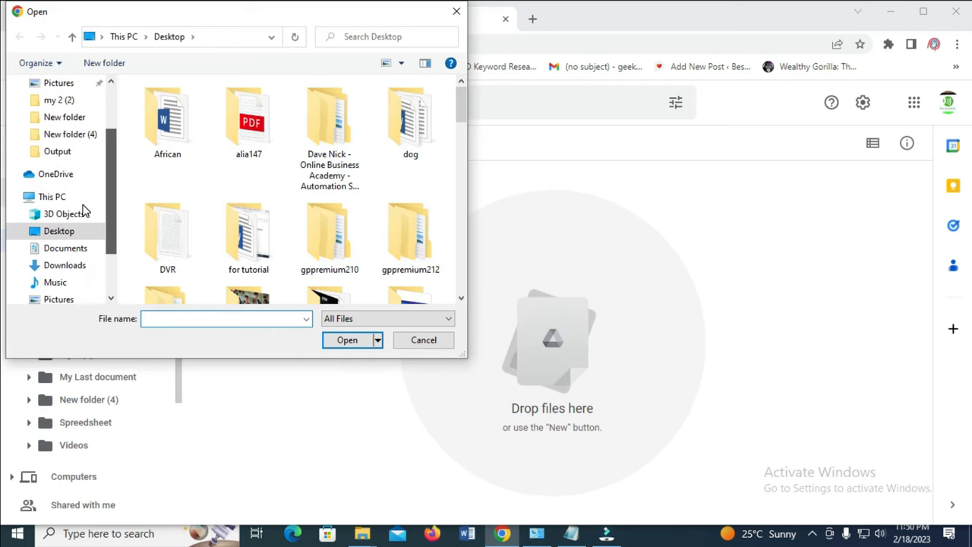
click(57, 231)
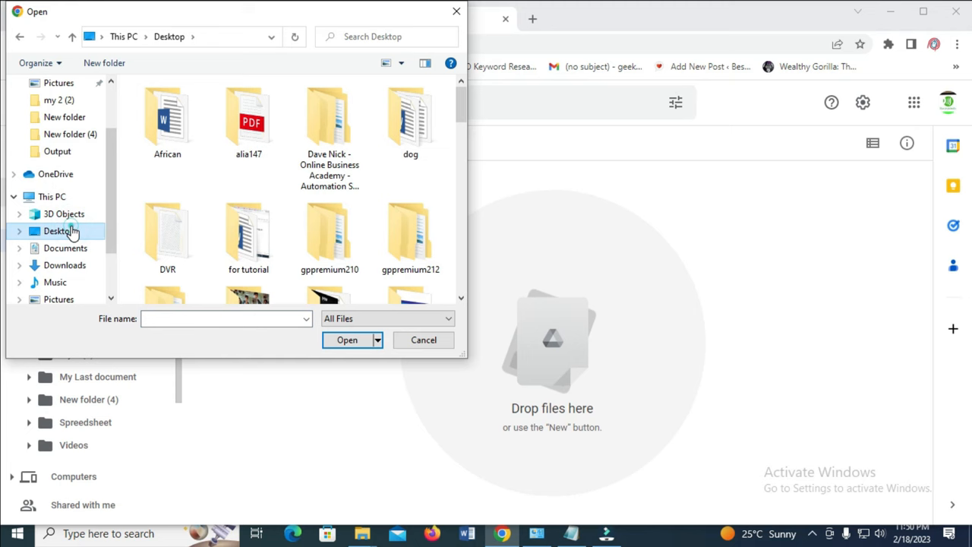
scroll(down, 3)
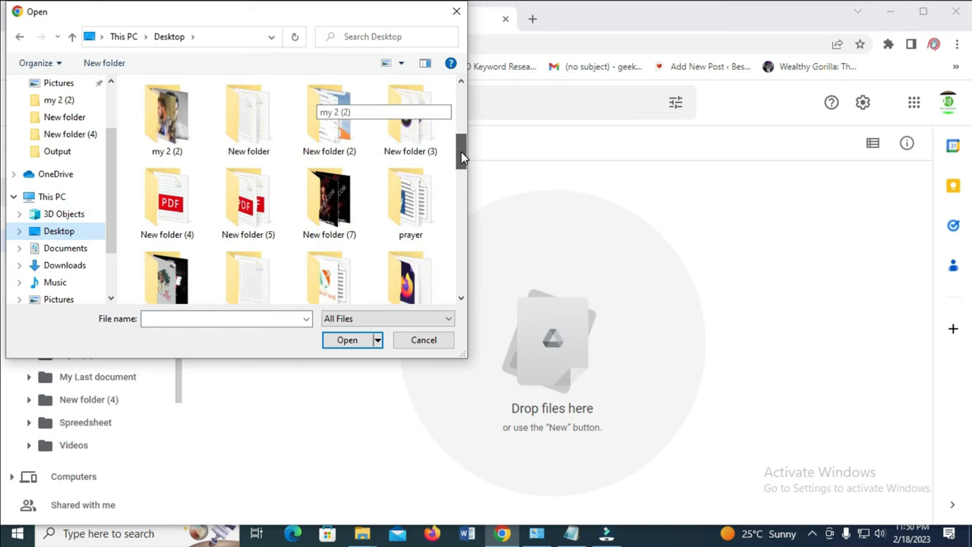
scroll(down, 3)
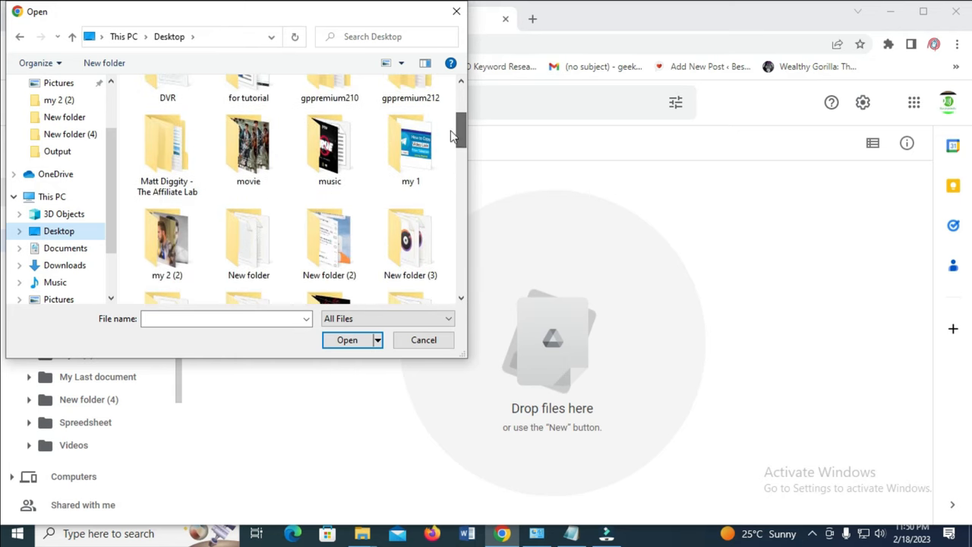
double_click(328, 149)
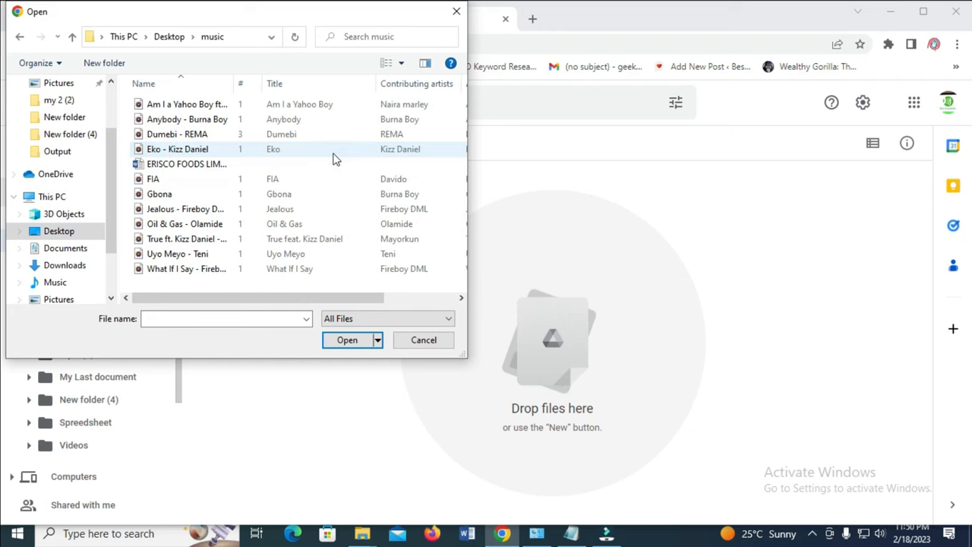
mouse_move(182, 149)
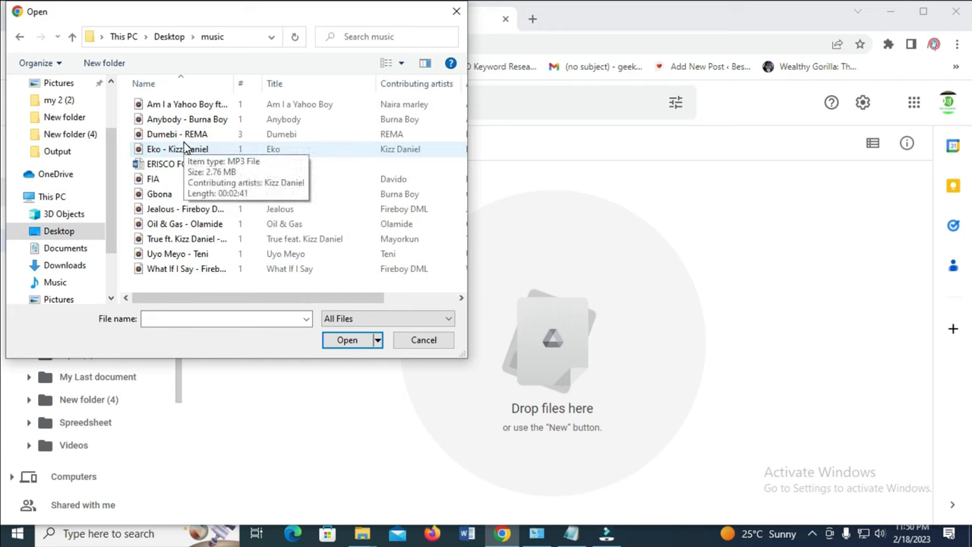
mouse_move(359, 210)
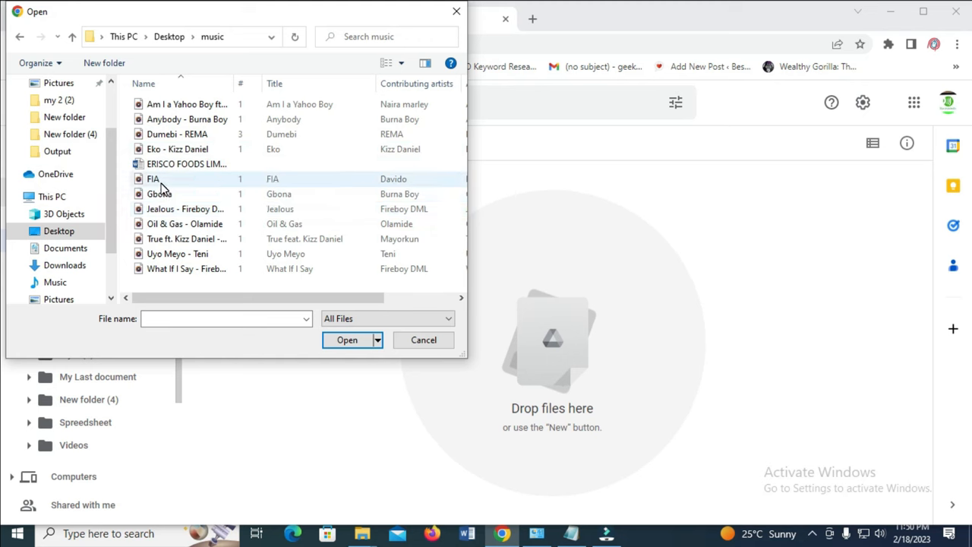
- Select the FIA, Gbona, Jealous - Fireboy DML and Oil & Gas - Olamide MP3s for upload
click(153, 179)
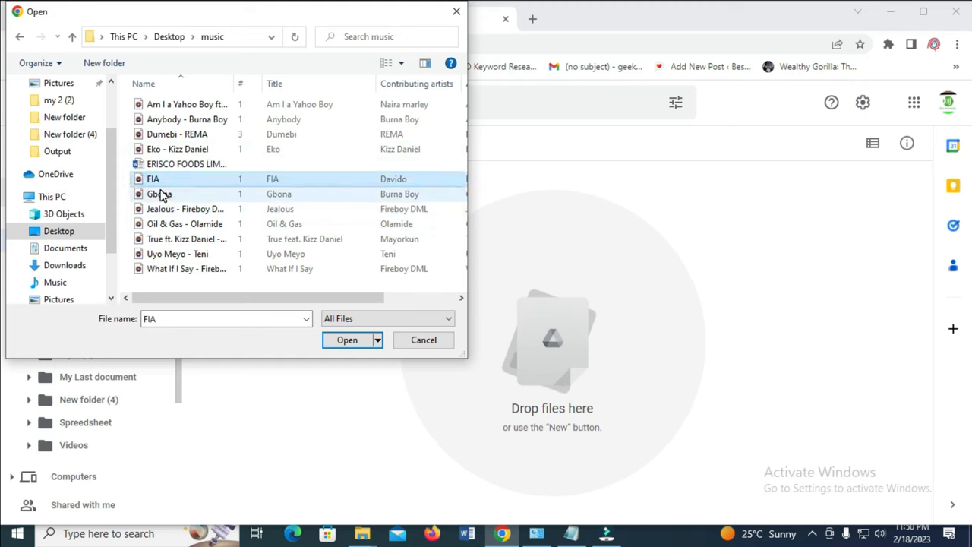
click(155, 194)
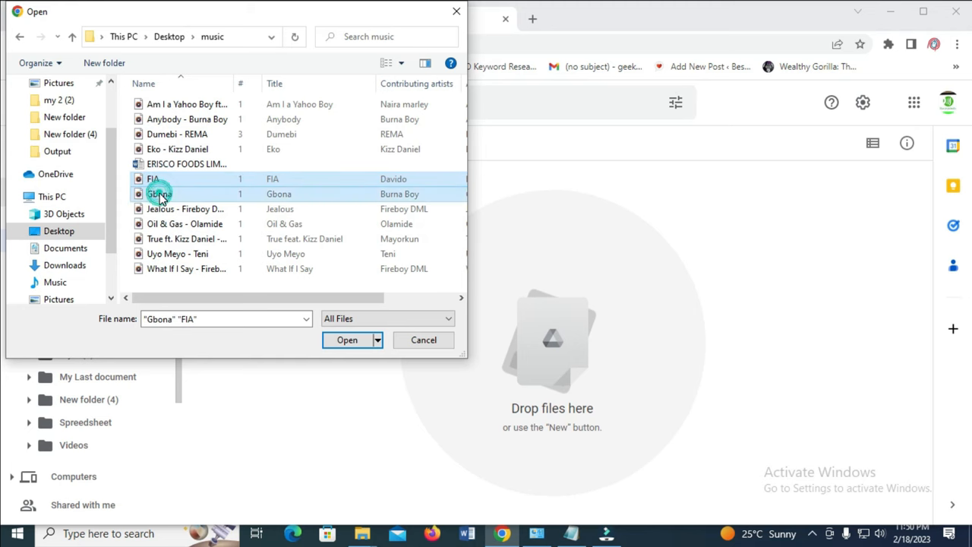
click(185, 210)
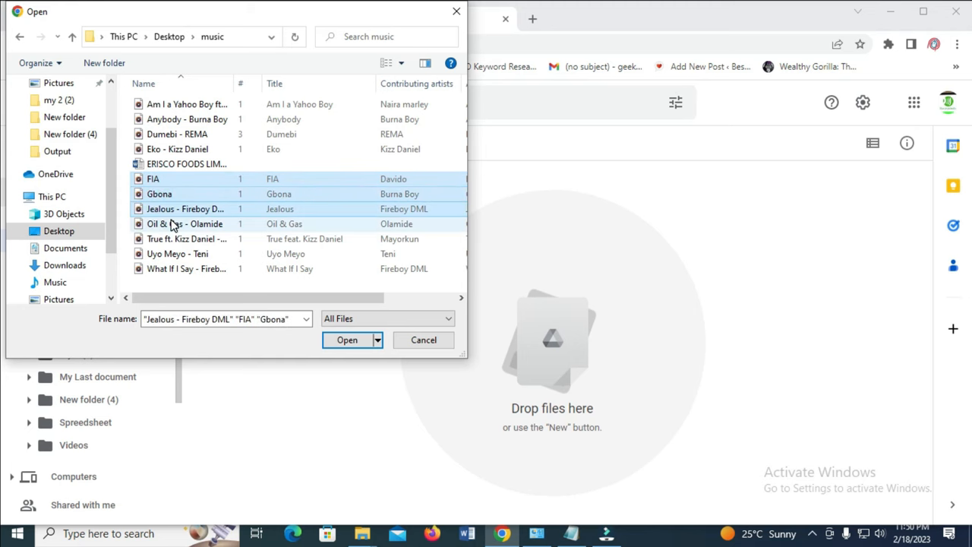
click(183, 223)
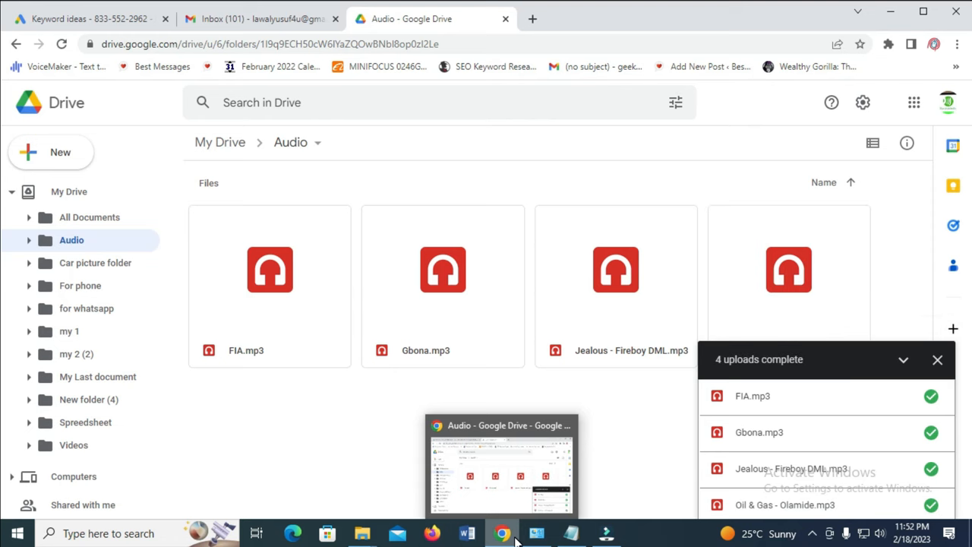
mouse_move(574, 398)
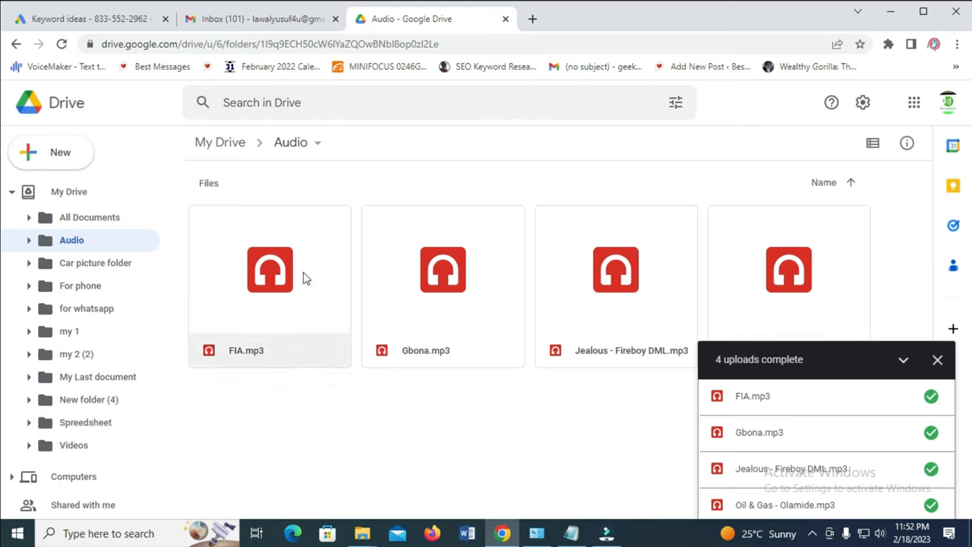
mouse_move(446, 366)
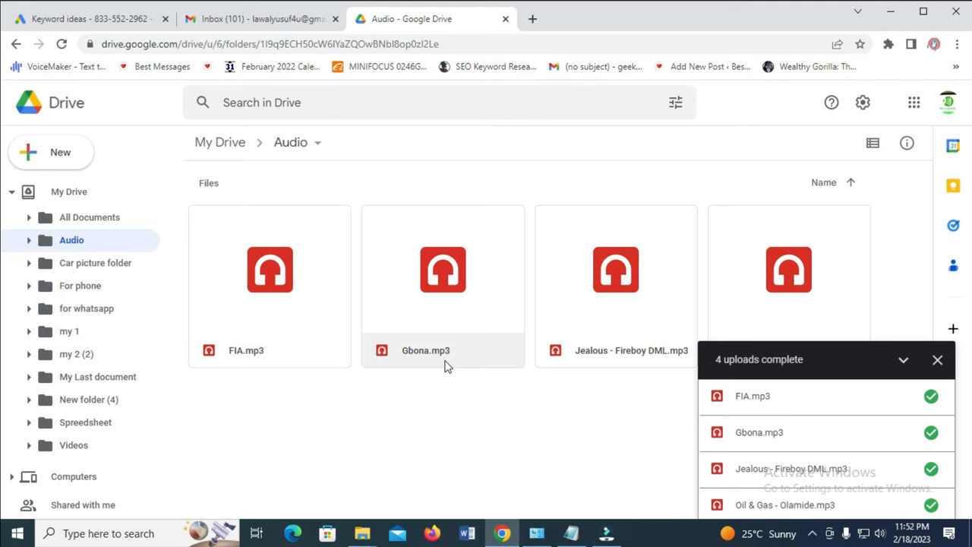
mouse_move(678, 317)
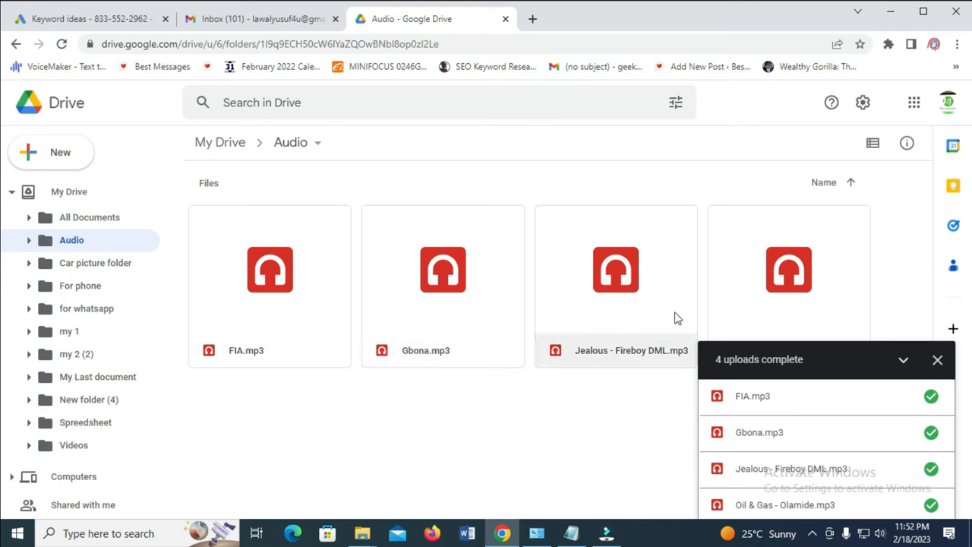
mouse_move(900, 360)
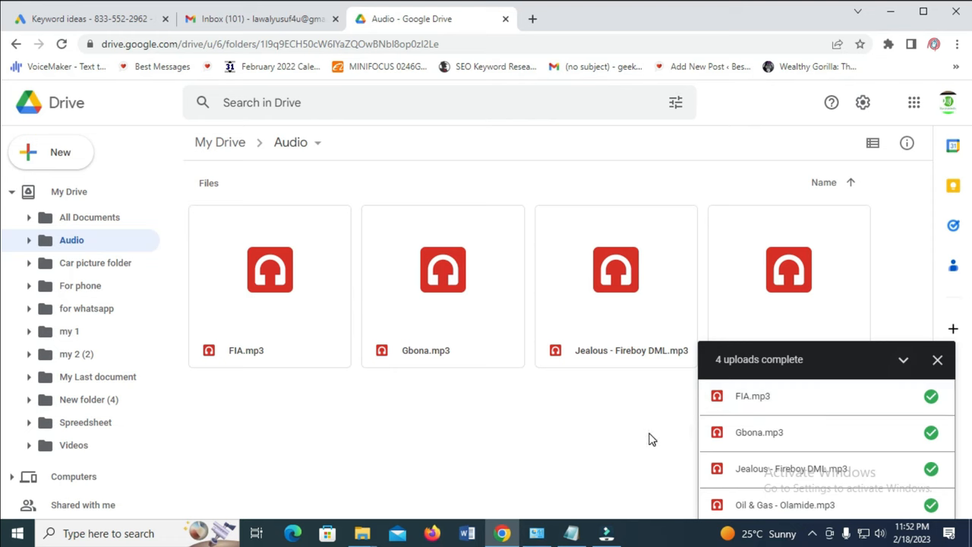
mouse_move(677, 430)
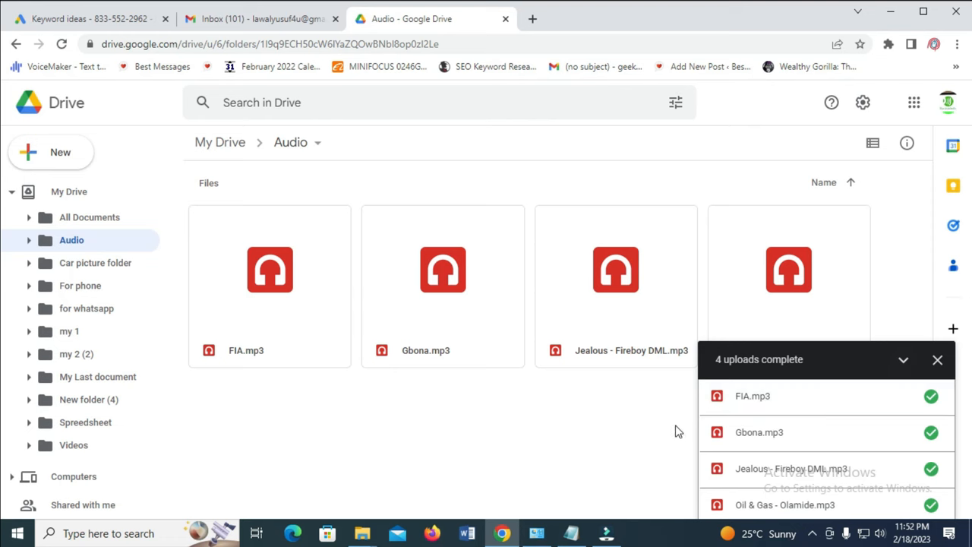